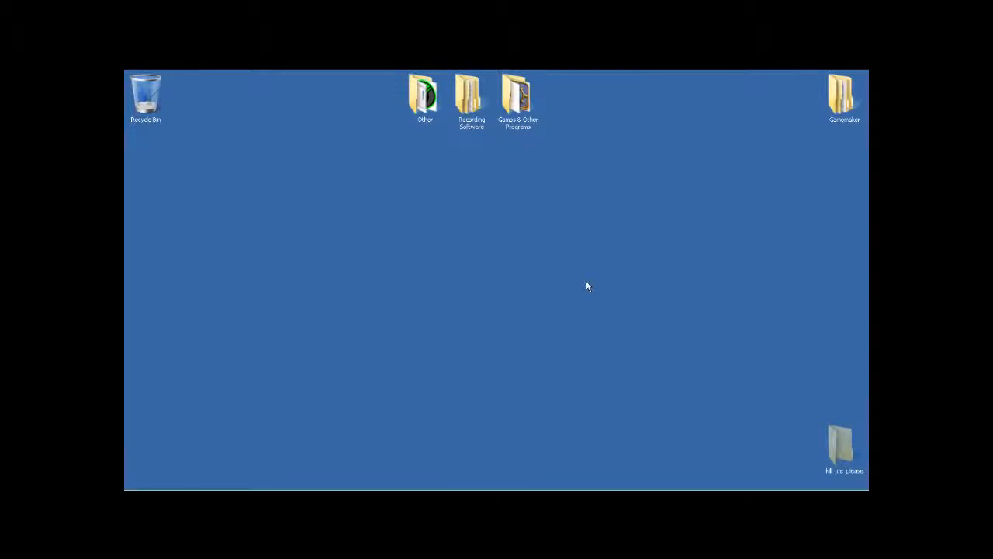
{"action": "mouse_move", "coordinate": [242, 466]}
{"action": "type", "text": "notep"}
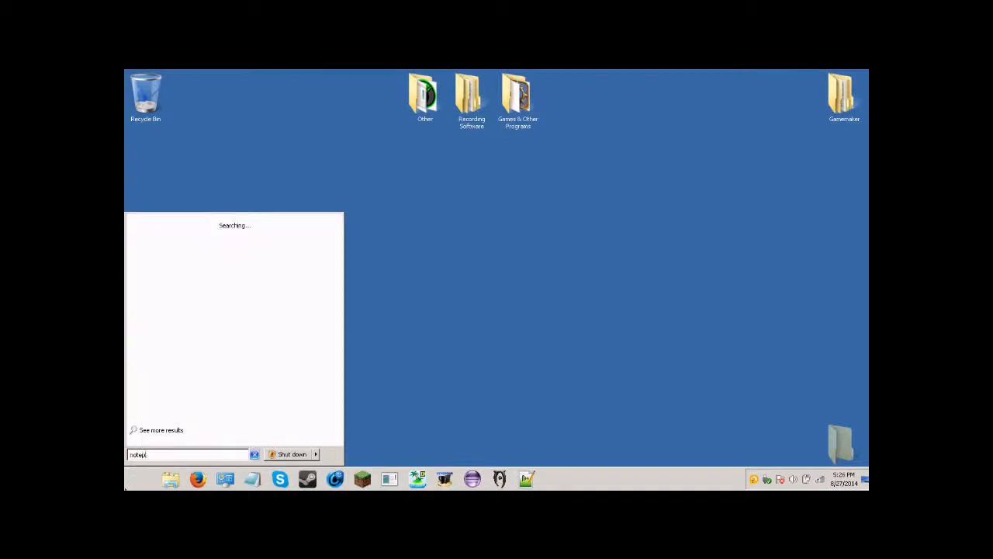
Run the notepad request from the Run box and open Command Prompt from the search results
{"action": "key", "text": "enter"}
{"action": "type", "text": "not"}
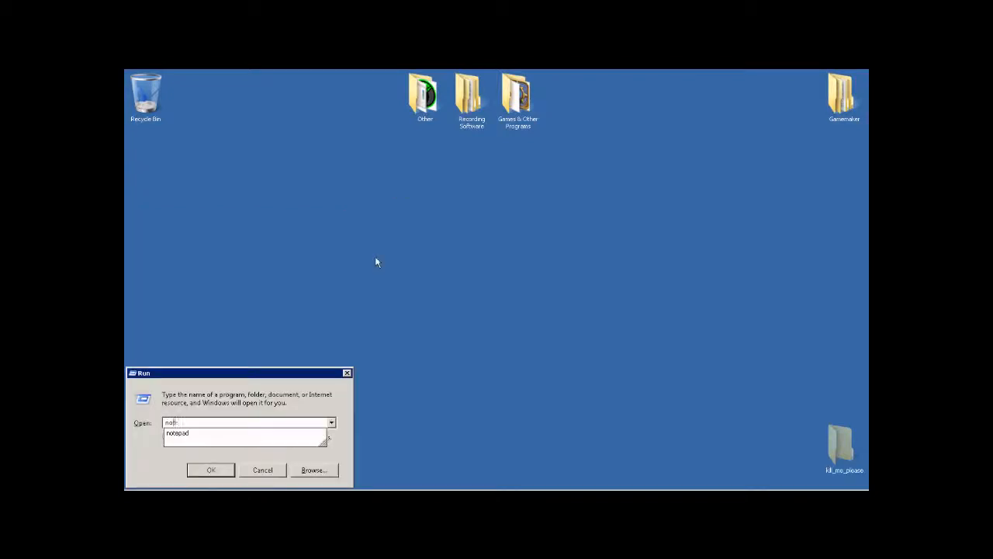
{"action": "left_click", "coordinate": [211, 468]}
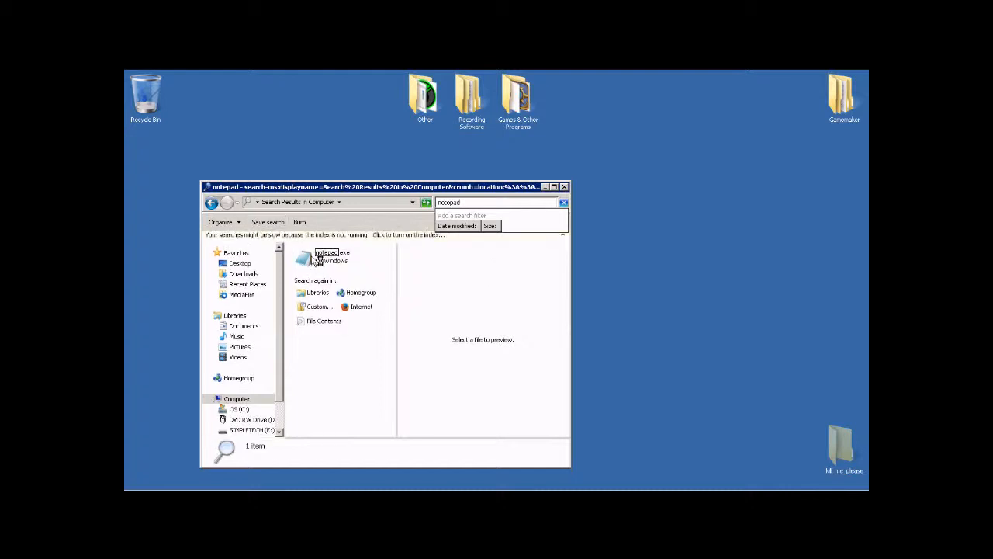
{"action": "double_click", "coordinate": [326, 256]}
{"action": "type", "text": "start"}
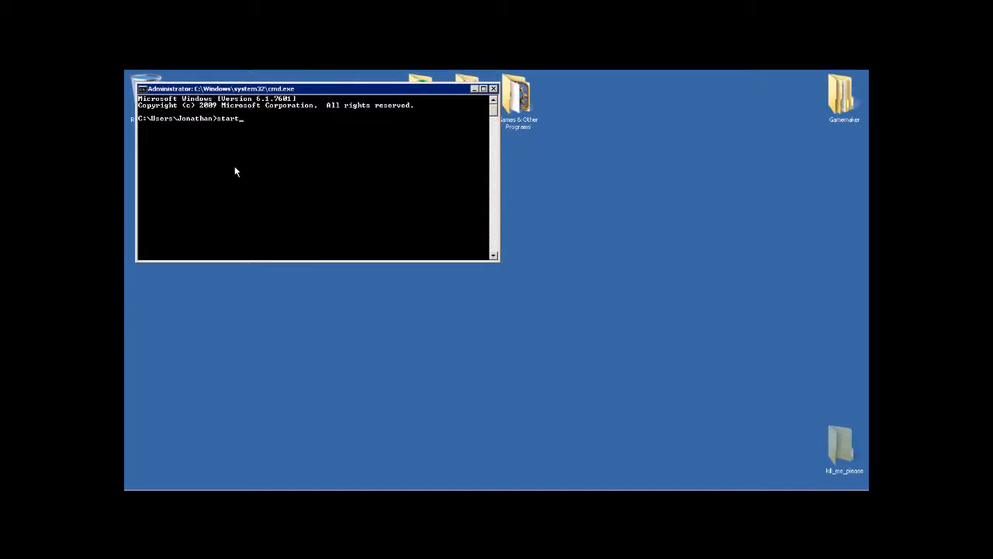
Enter 'notepad.ex' at the Command Prompt to start the editor
{"action": "type", "text": "notepad.ex"}
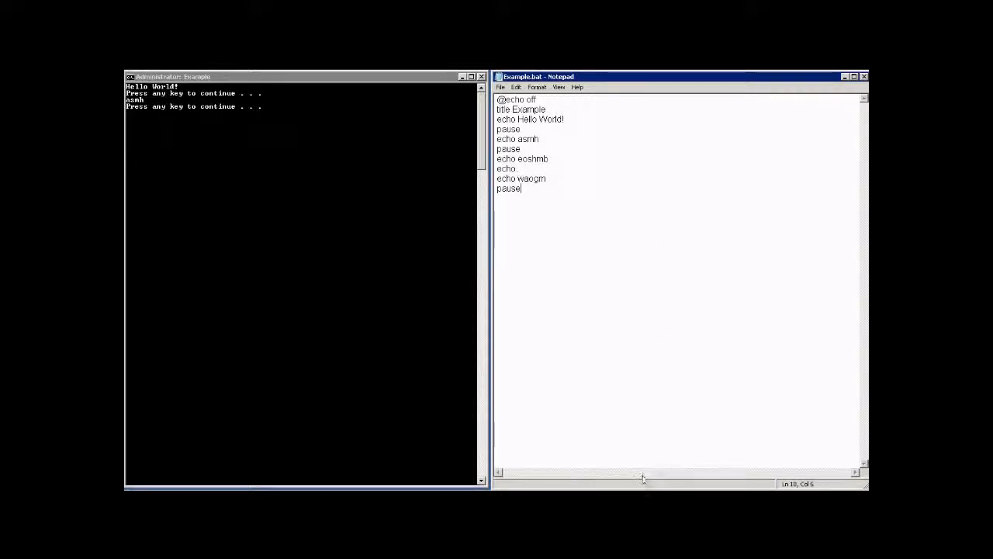
{"action": "mouse_move", "coordinate": [720, 365]}
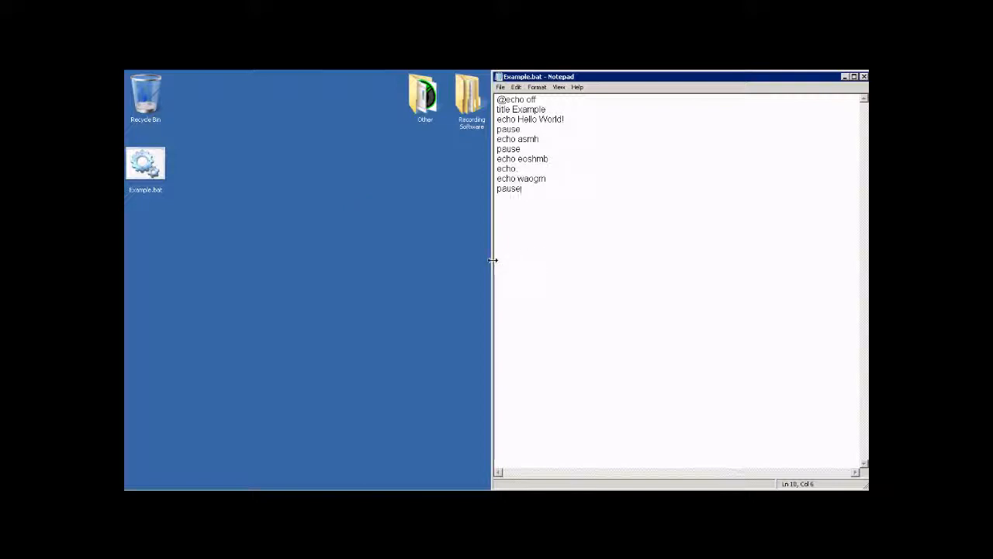
{"action": "double_click", "coordinate": [500, 189]}
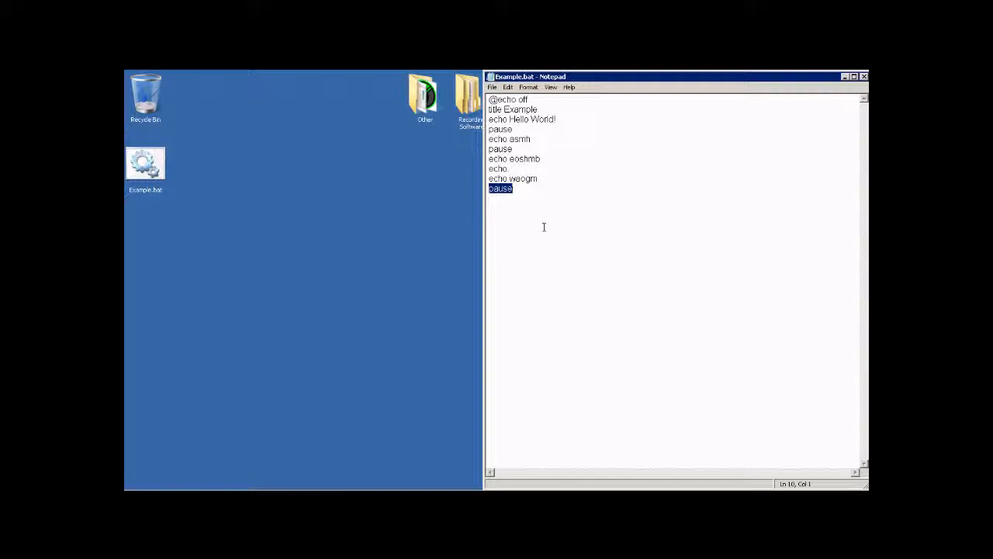
{"action": "left_click", "coordinate": [512, 189]}
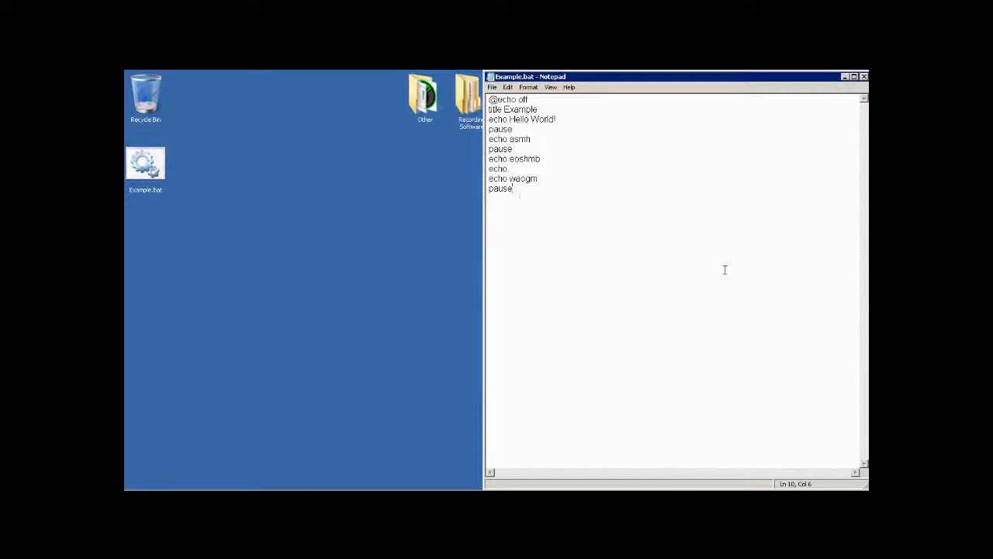
{"action": "mouse_move", "coordinate": [267, 428]}
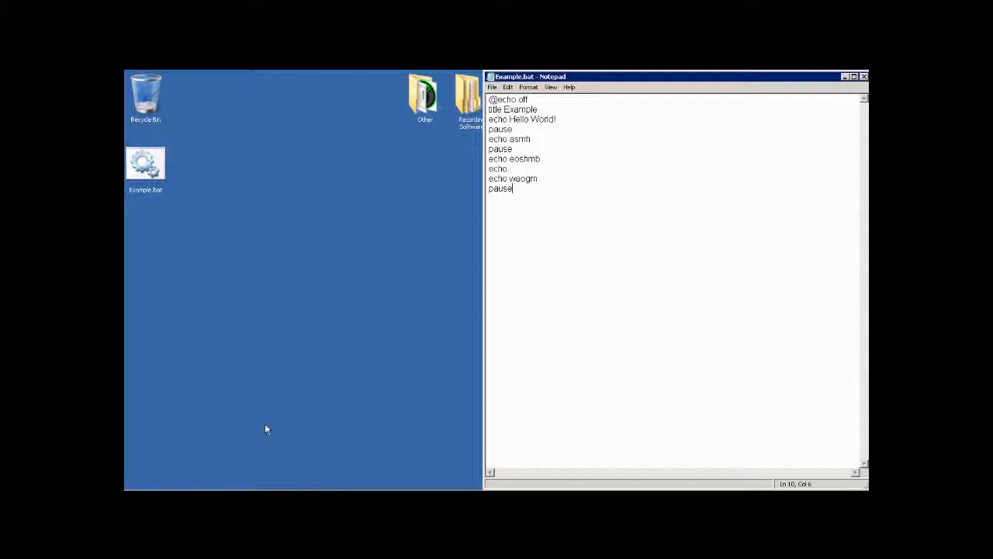
{"action": "double_click", "coordinate": [500, 187]}
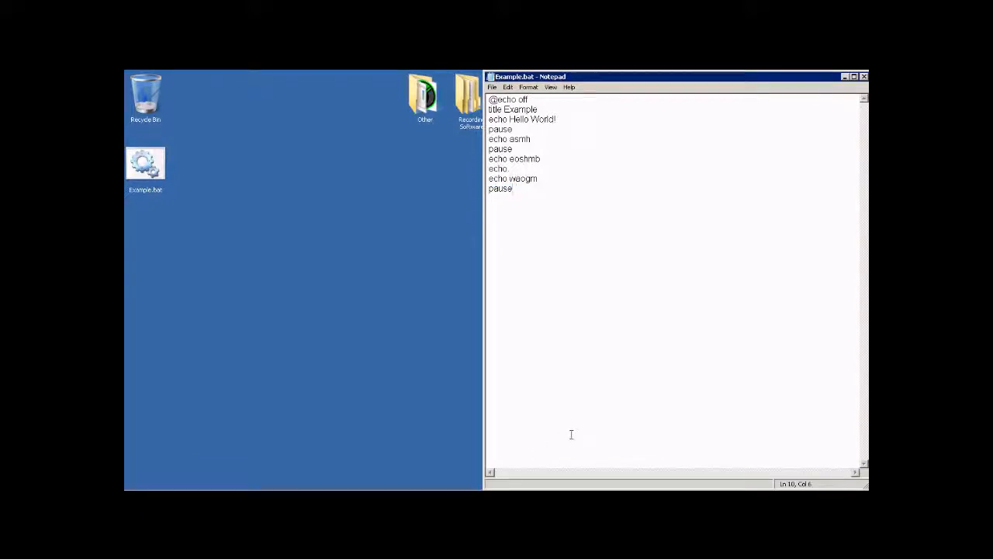
{"action": "mouse_move", "coordinate": [575, 385]}
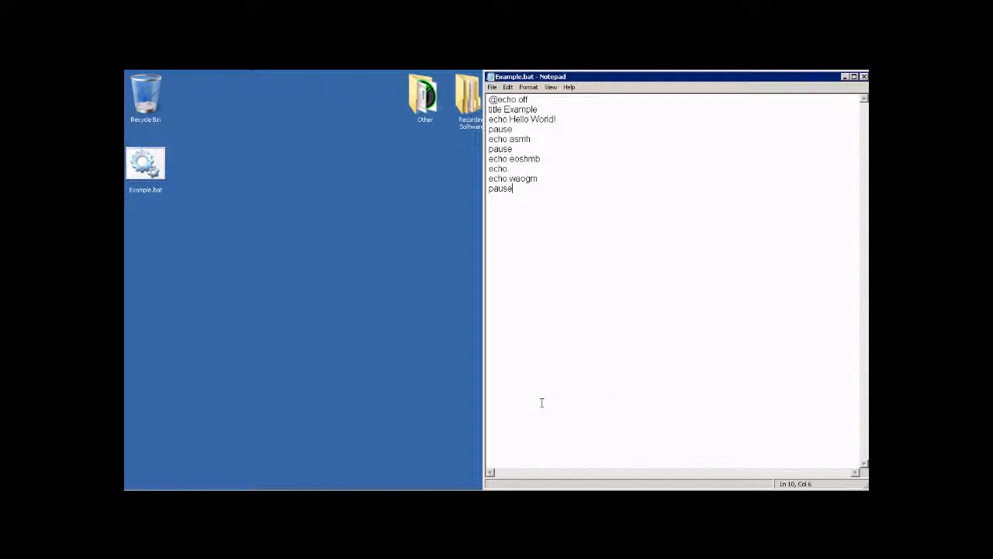
{"action": "left_click", "coordinate": [137, 469]}
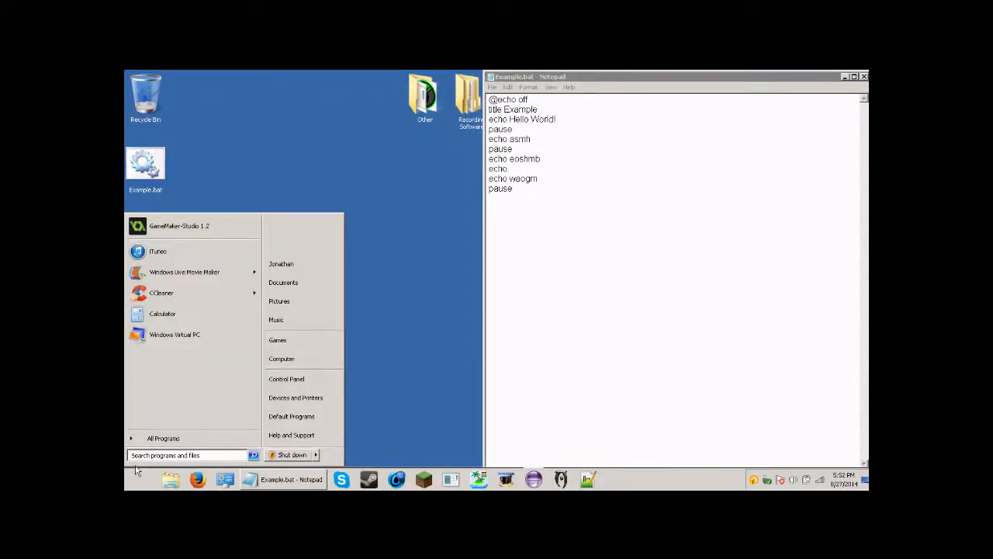
{"action": "left_click", "coordinate": [404, 343]}
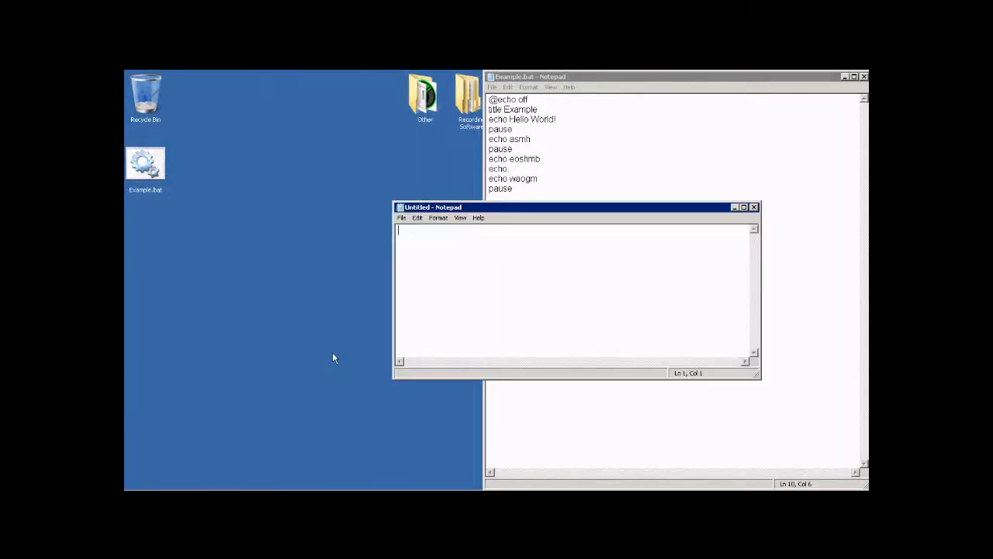
{"action": "left_click", "coordinate": [755, 207]}
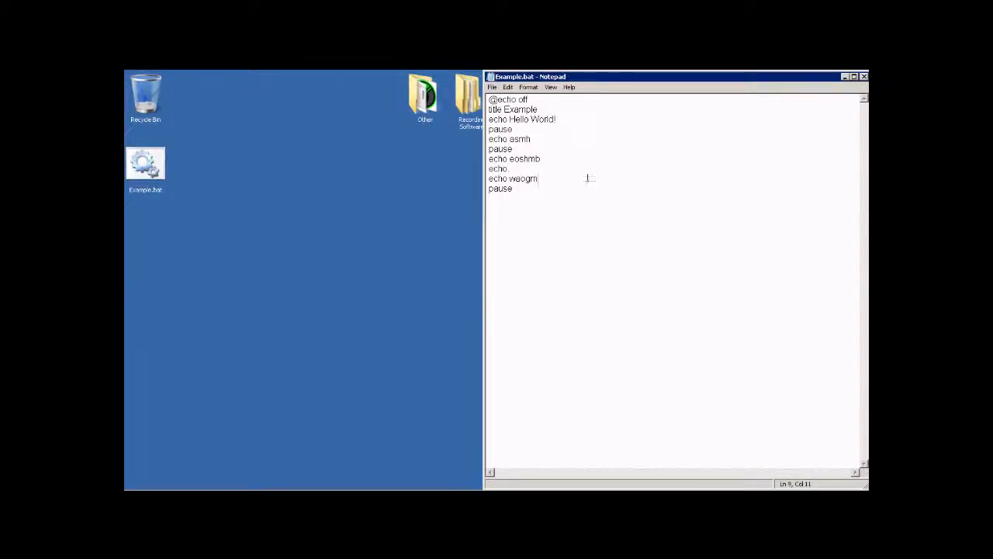
Add a 'start notepad.exe' line above the final pause in Example.bat
{"action": "type", "text": "start"}
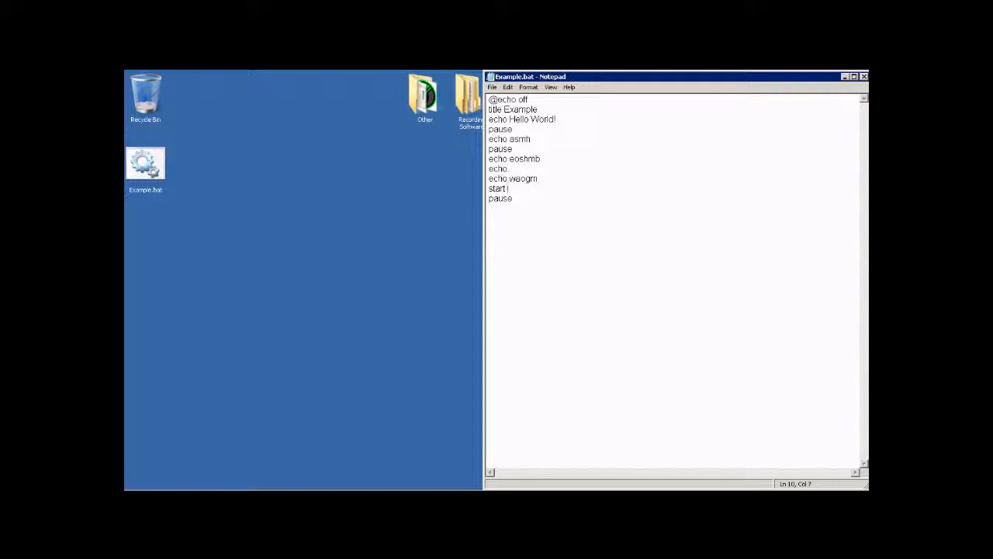
{"action": "key", "text": "Backspace"}
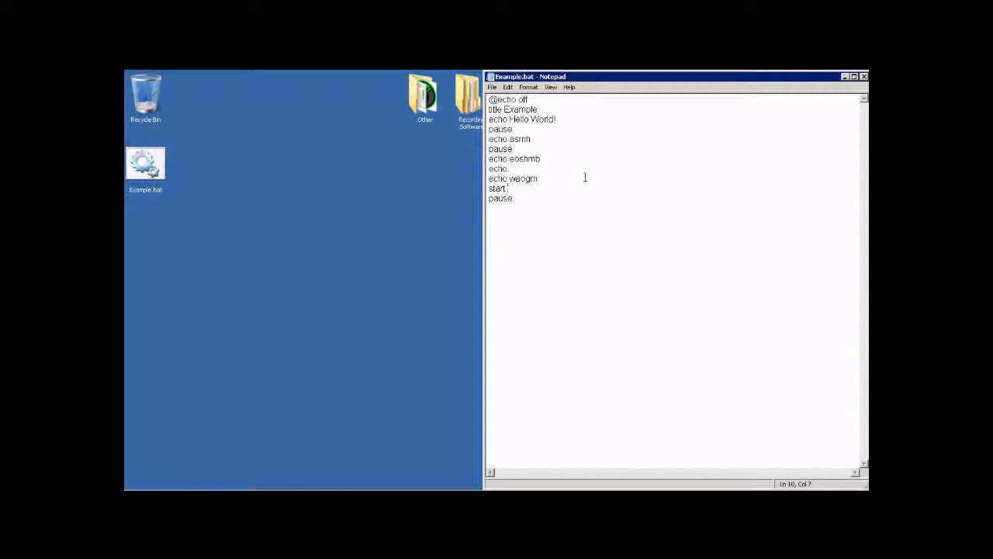
{"action": "type", "text": "notepad"}
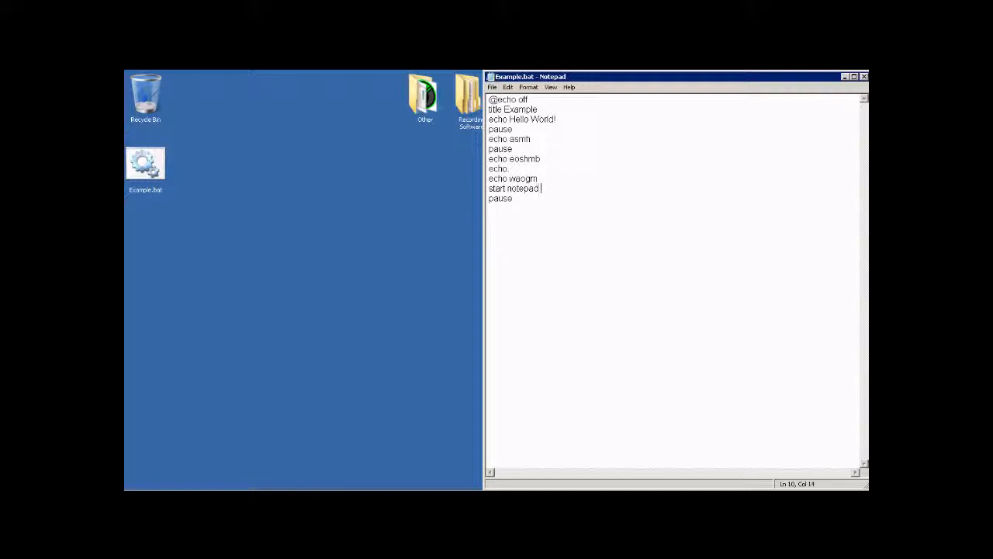
{"action": "type", "text": ".exe"}
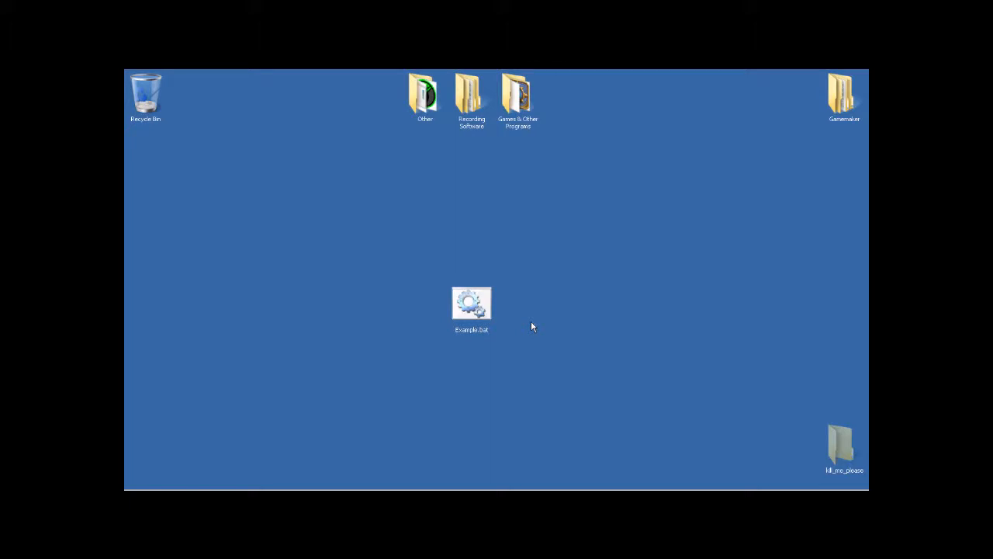
{"action": "mouse_move", "coordinate": [553, 316]}
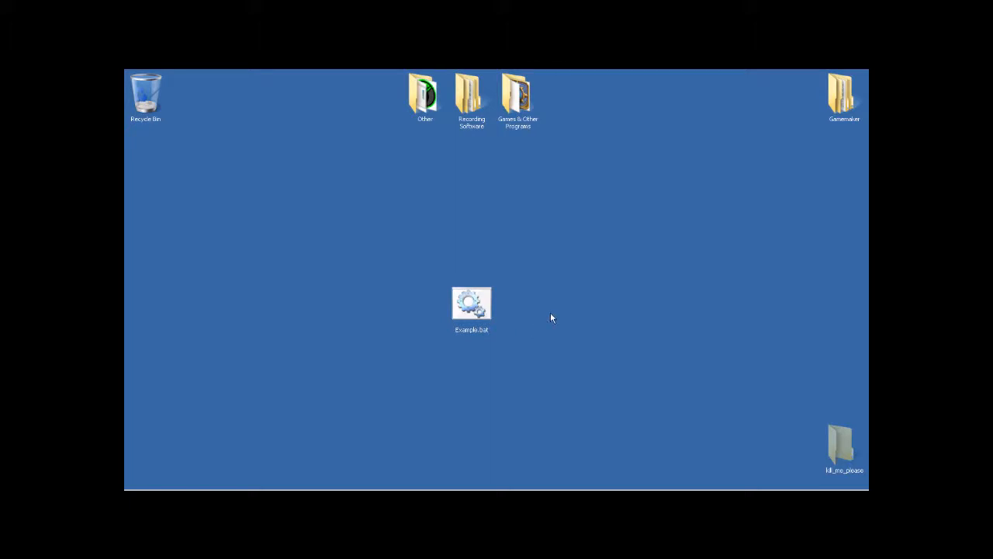
{"action": "mouse_move", "coordinate": [559, 320]}
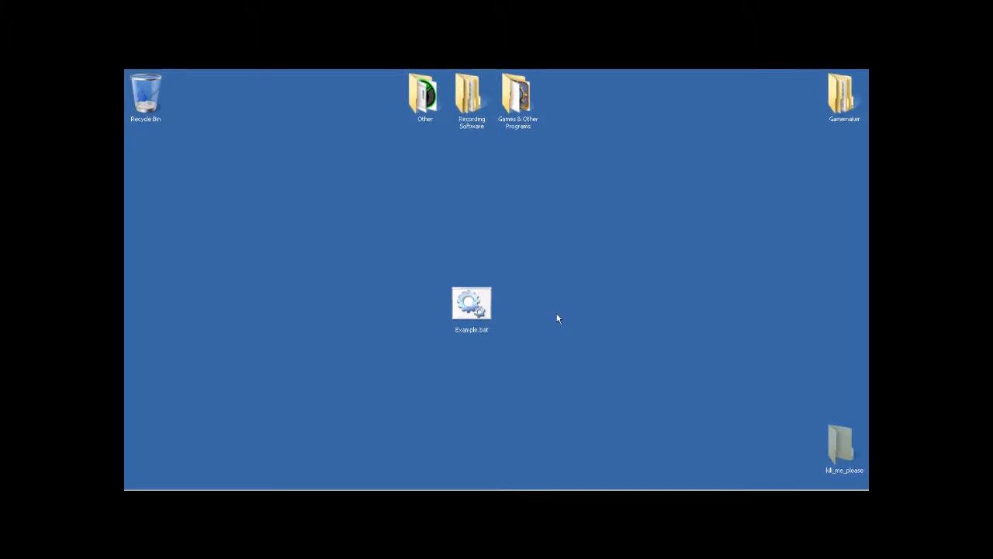